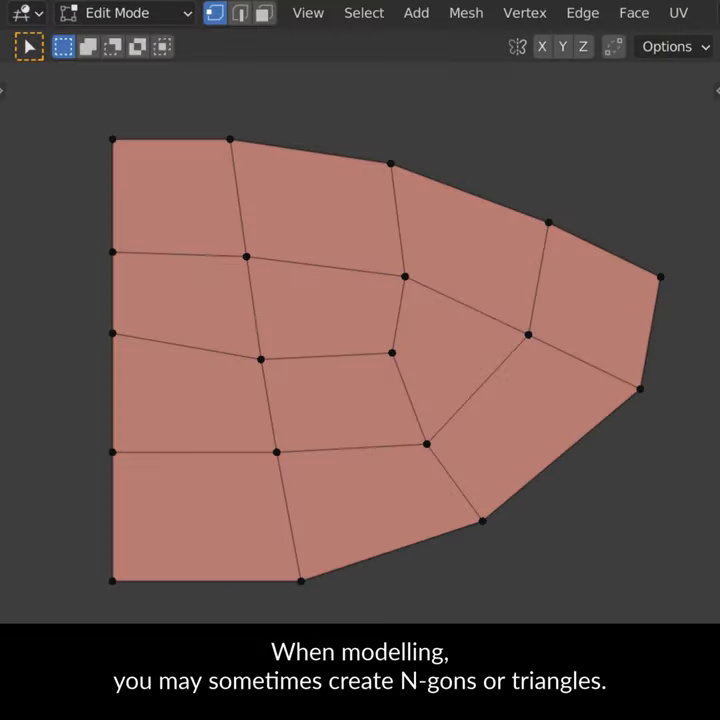
# - Select the boundary loop plus all sharp edges and crease them to 1
pyautogui.press('k')
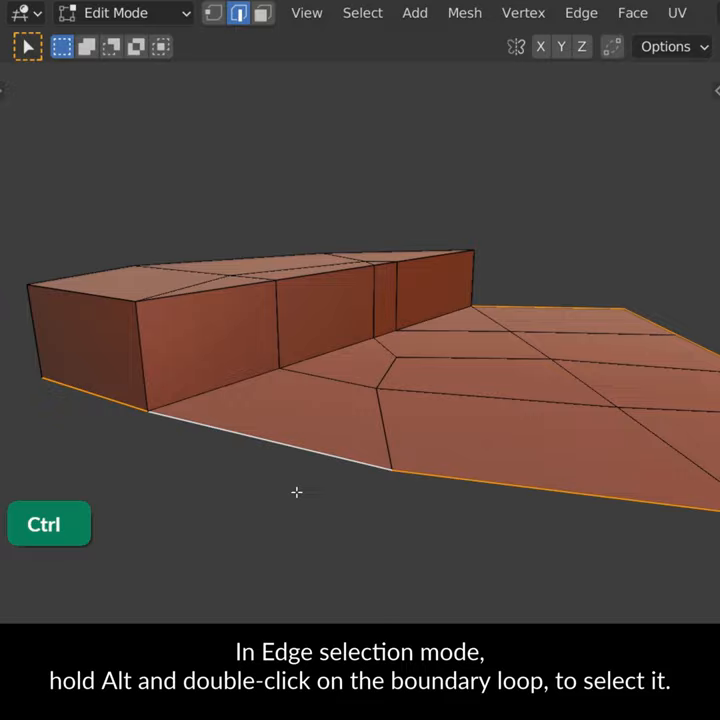
pyautogui.click(362, 12)
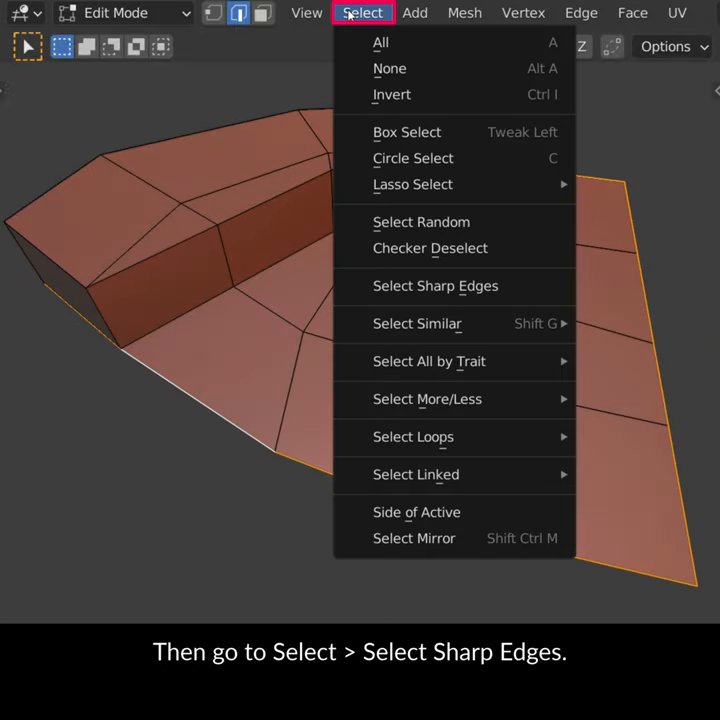
pyautogui.click(436, 284)
pyautogui.write('1')
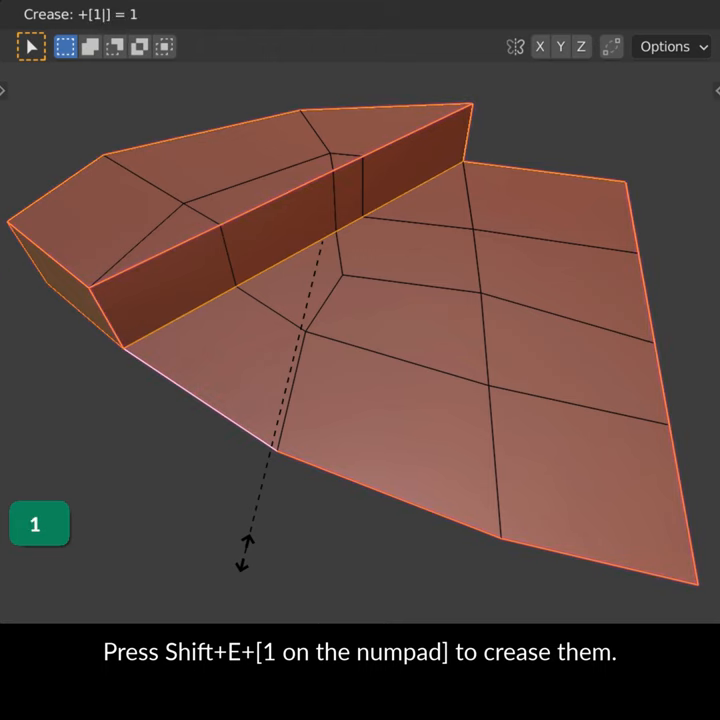
# - Apply the level-1 Subdivision modifier in Object Mode, then uncrease the edges with Shift+E -1
pyautogui.click(120, 12)
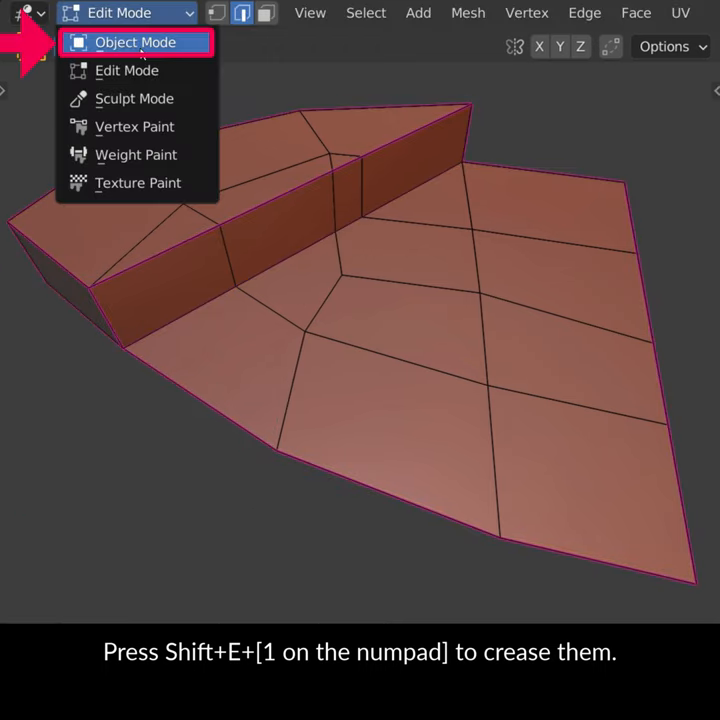
pyautogui.click(136, 42)
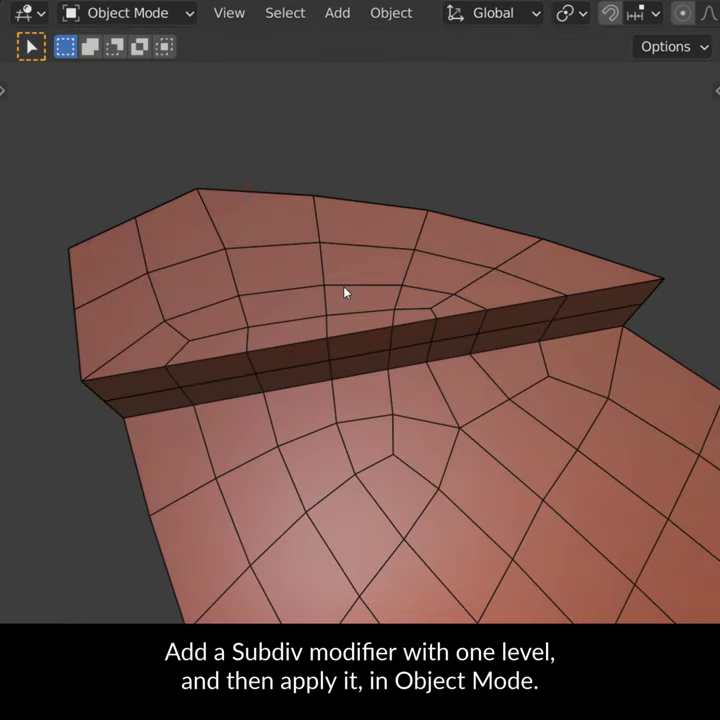
pyautogui.press('Tab')
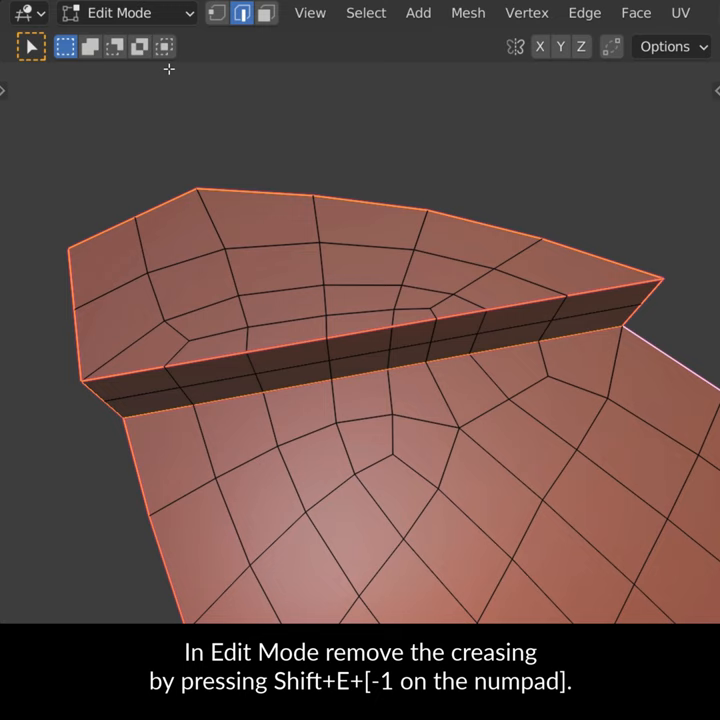
pyautogui.press('shift+e')
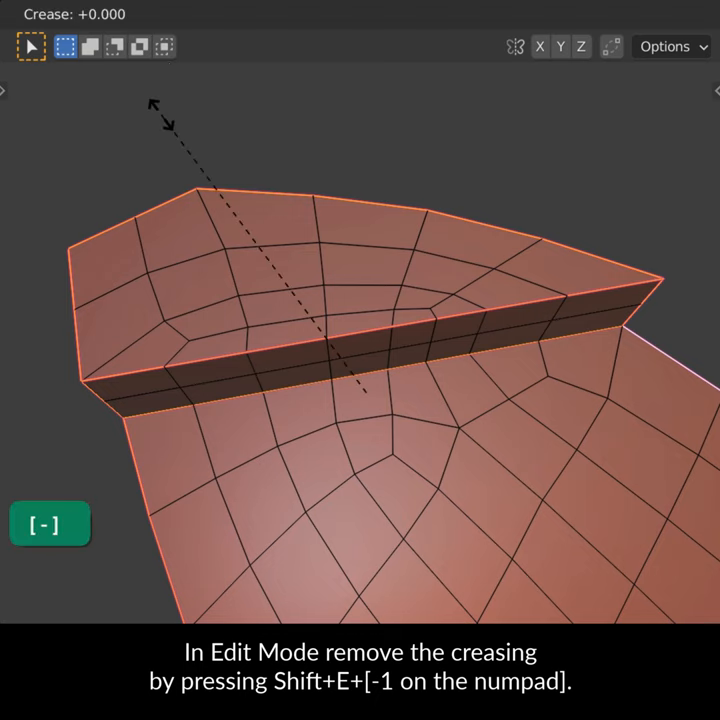